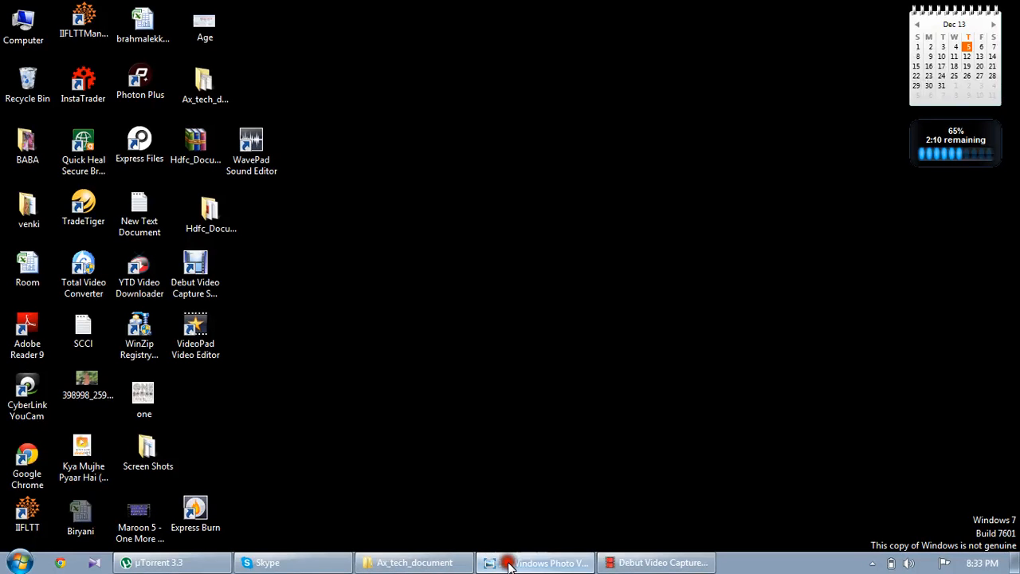
Step: Bring Windows Photo Viewer back on screen showing the Tables context-menu screenshot
left_click(536, 563)
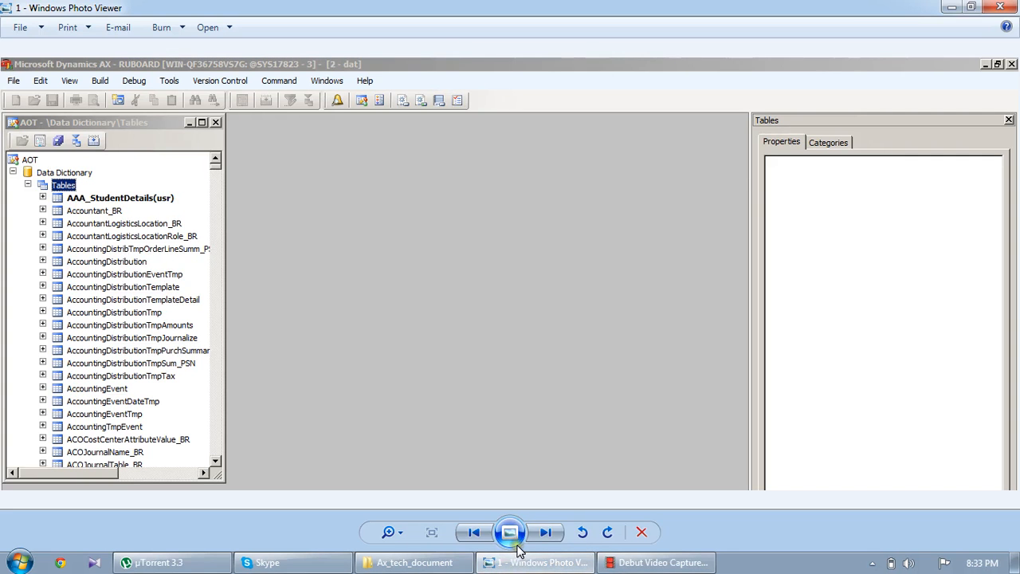
mouse_move(510, 532)
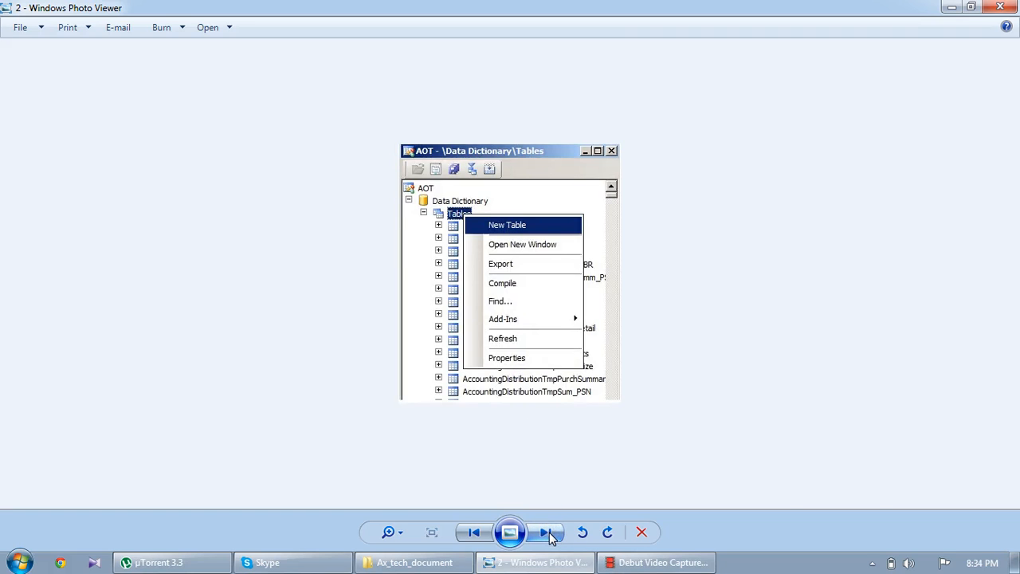
Step: Advance to the screenshot of the new Table1 with its properties sheet
left_click(507, 225)
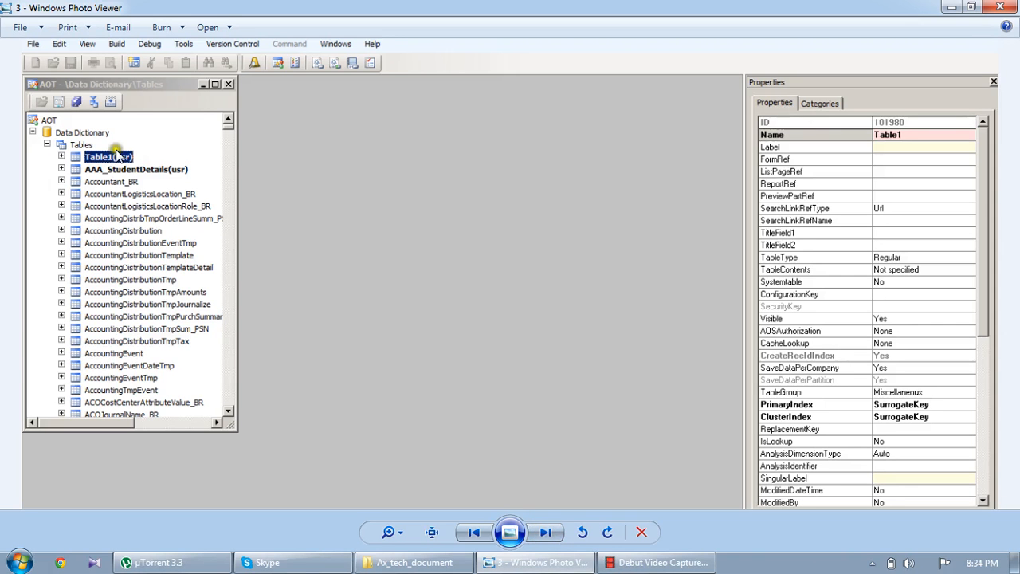
mouse_move(639, 177)
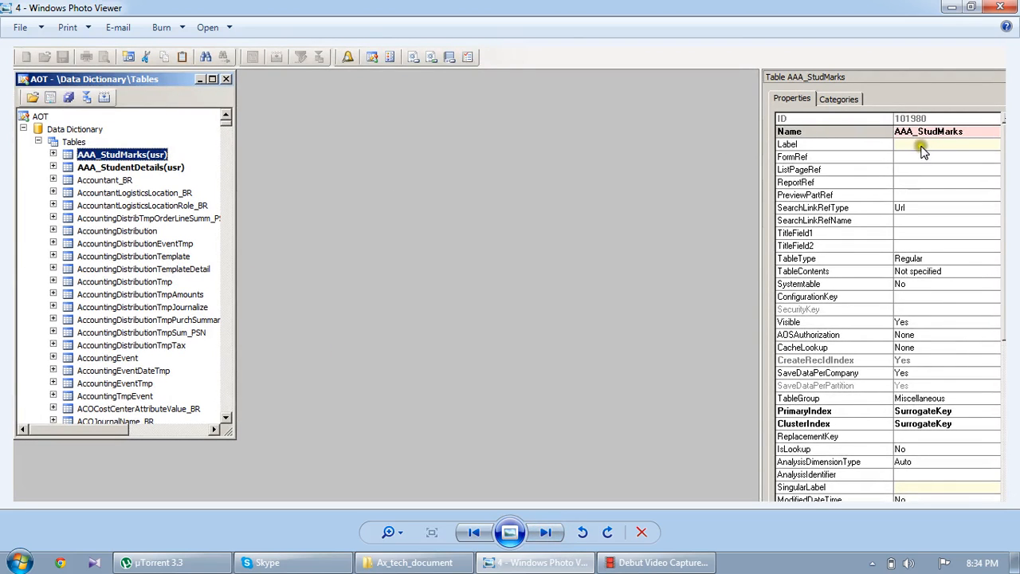
mouse_move(938, 182)
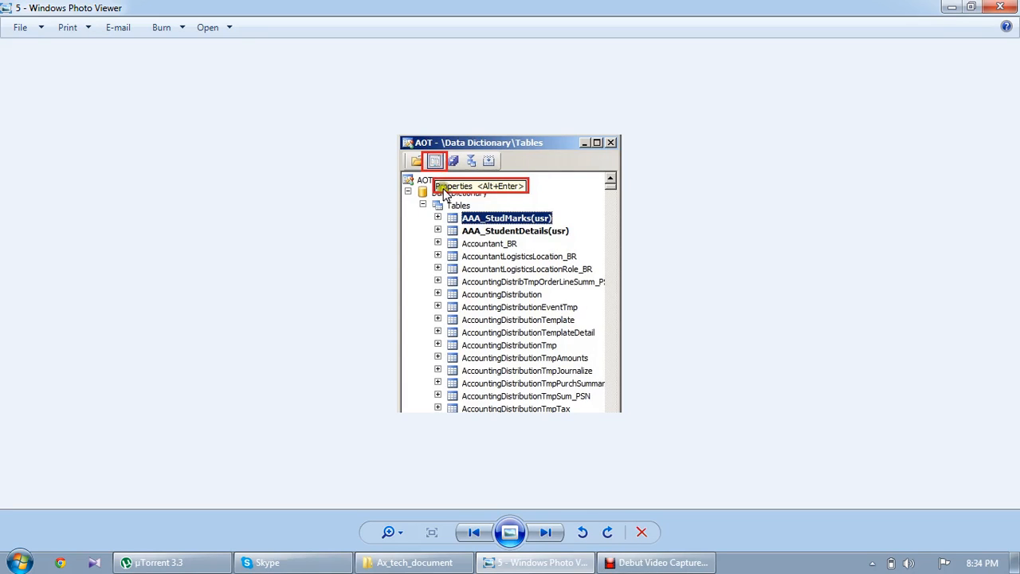
mouse_move(550, 509)
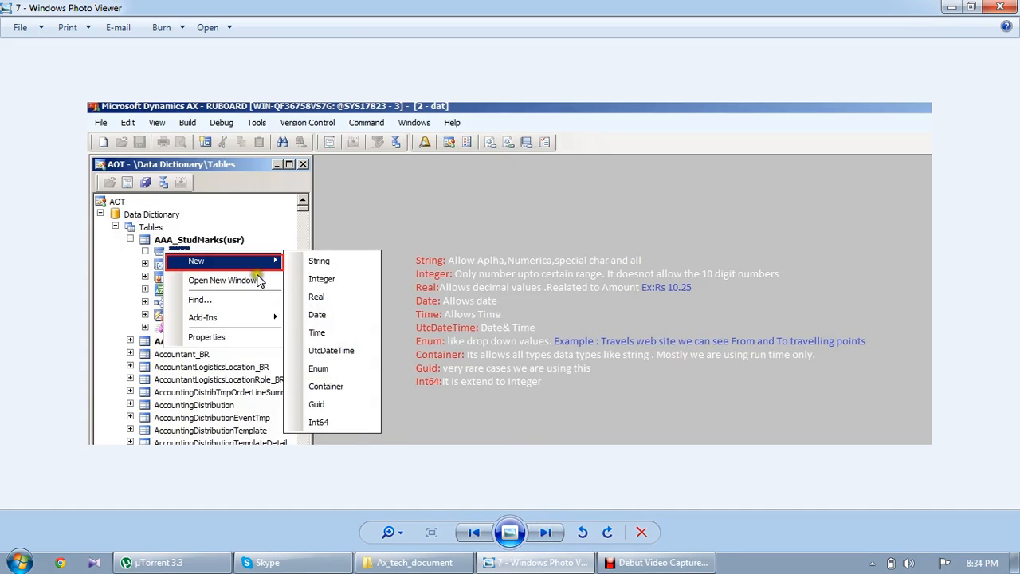
mouse_move(319, 302)
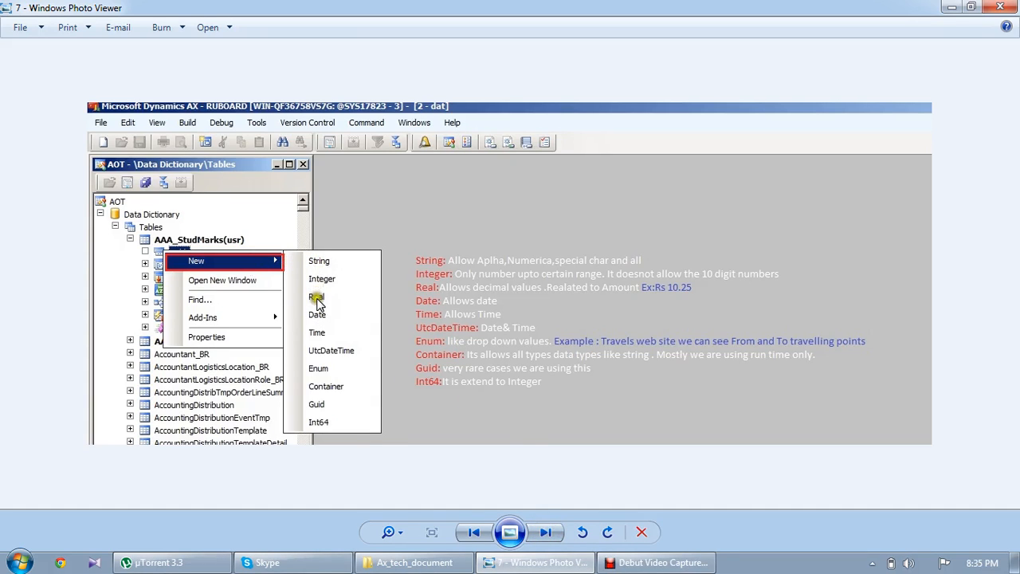
mouse_move(325, 369)
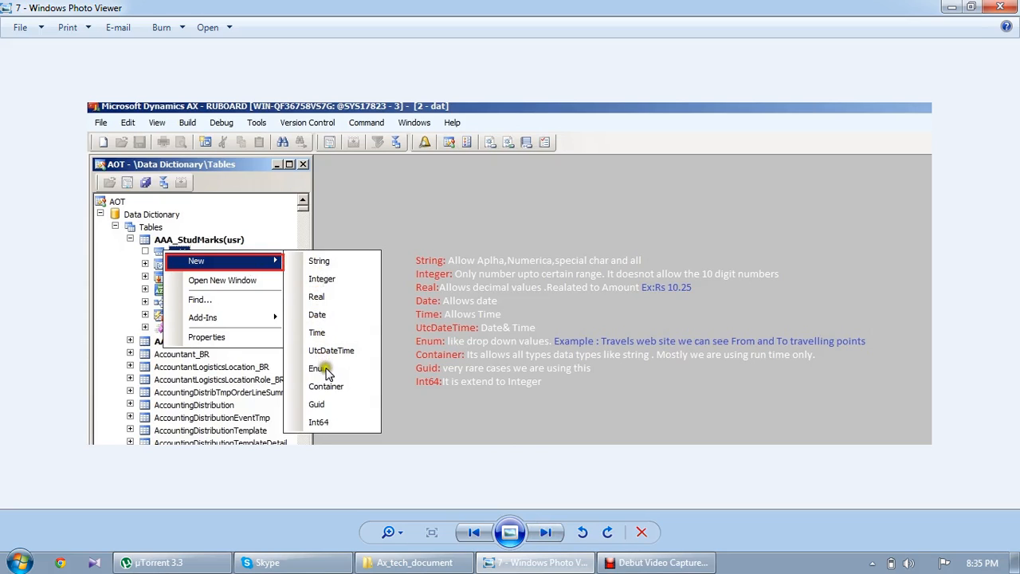
mouse_move(325, 421)
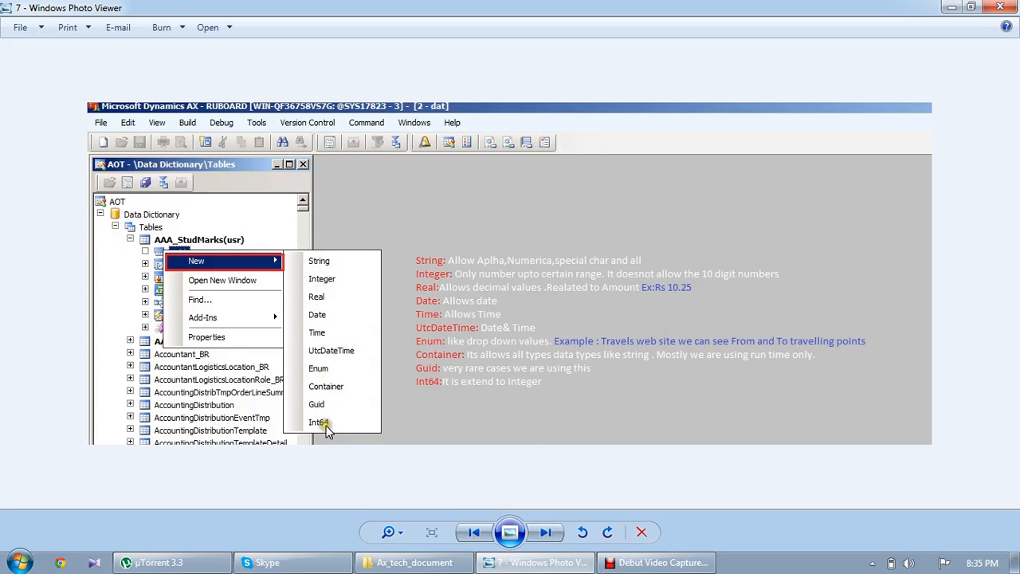
mouse_move(478, 289)
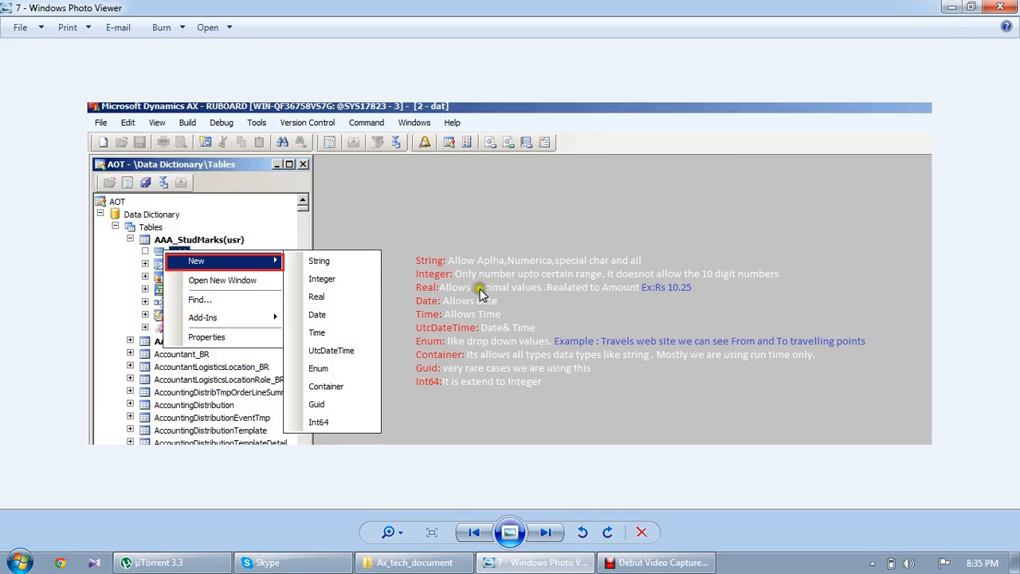
mouse_move(494, 280)
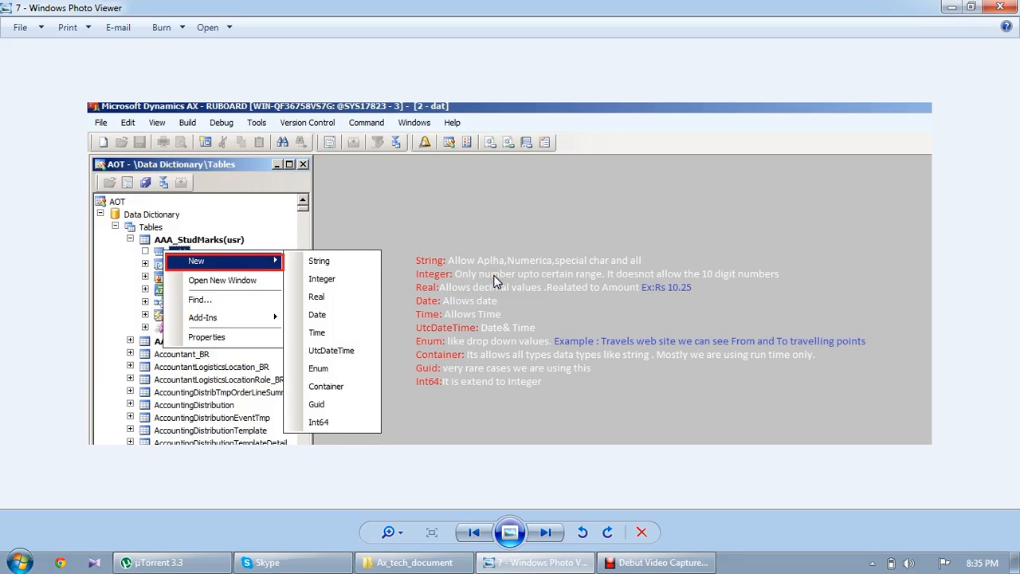
mouse_move(565, 402)
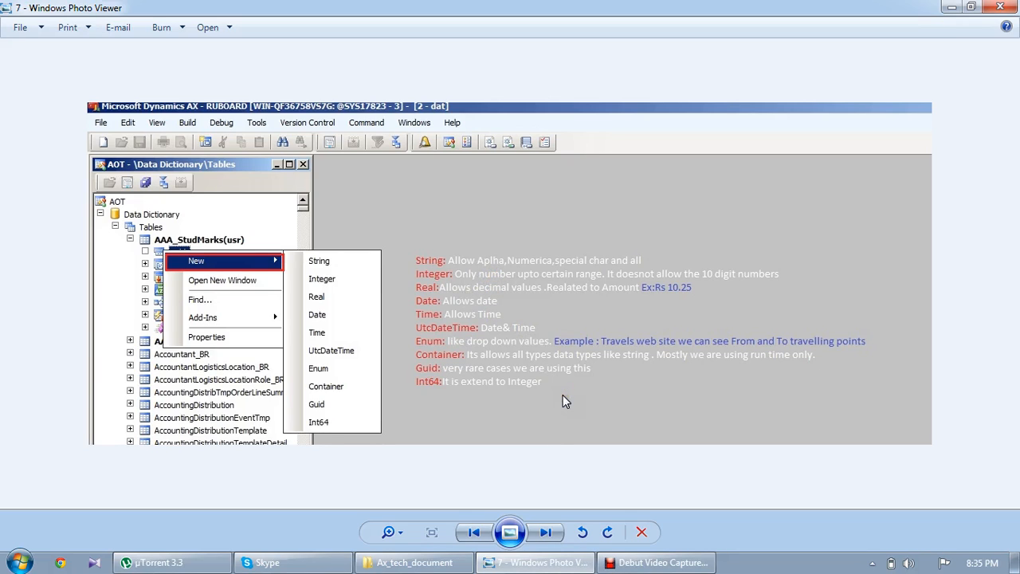
mouse_move(551, 493)
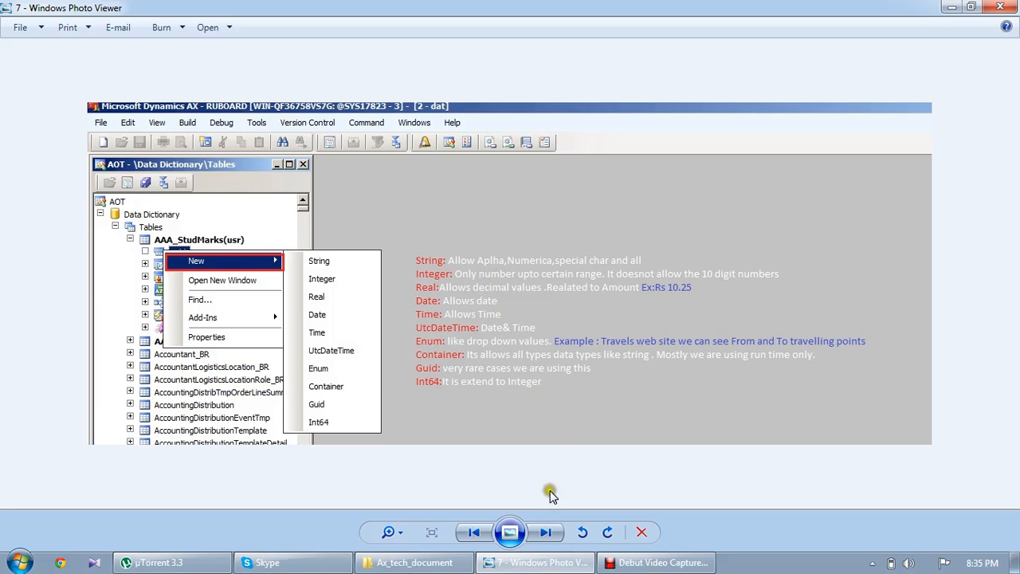
Step: Advance to the screenshot labelling AAA_StudMarks fields by type
left_click(546, 532)
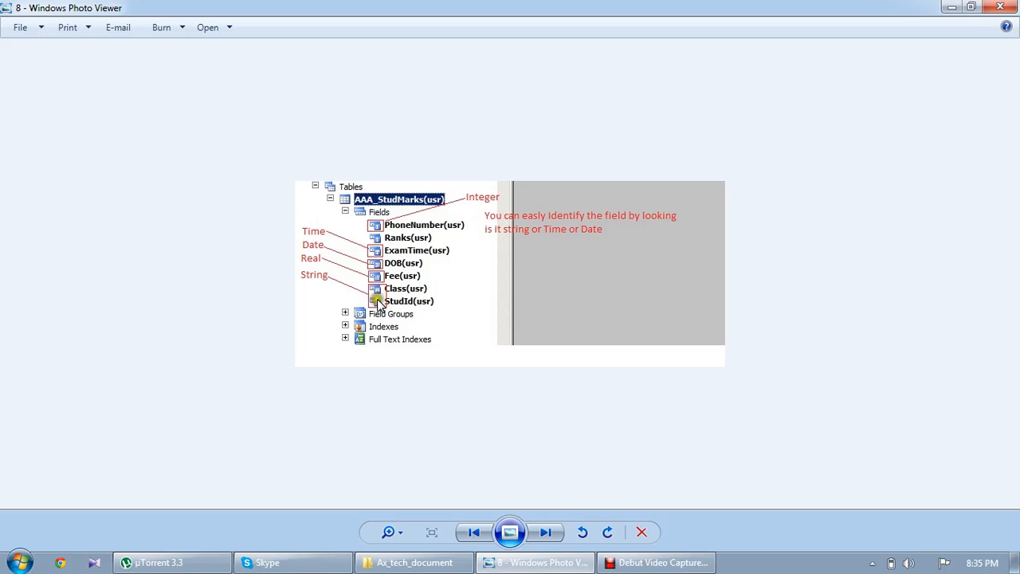
mouse_move(354, 281)
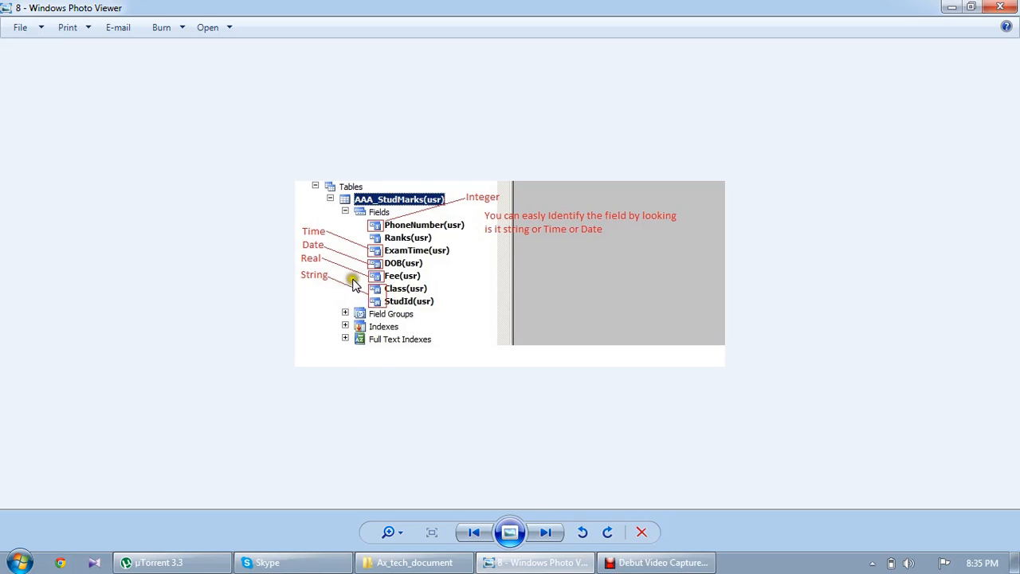
mouse_move(376, 286)
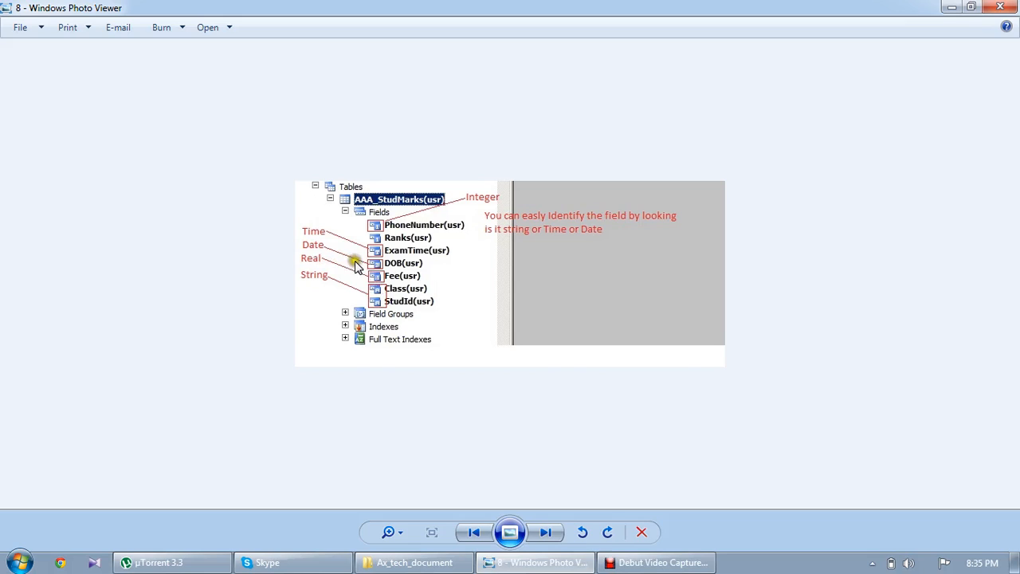
mouse_move(379, 274)
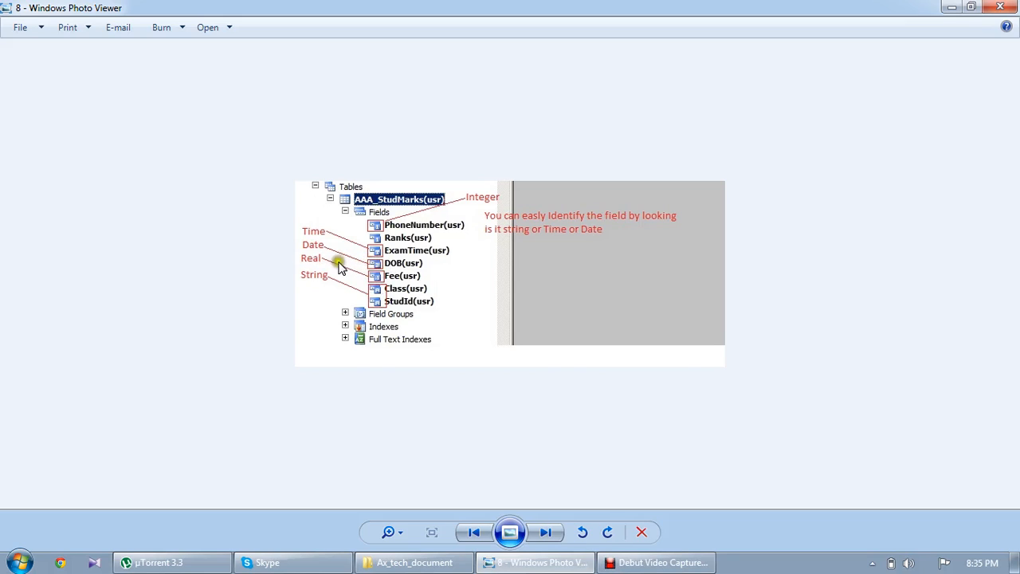
mouse_move(380, 262)
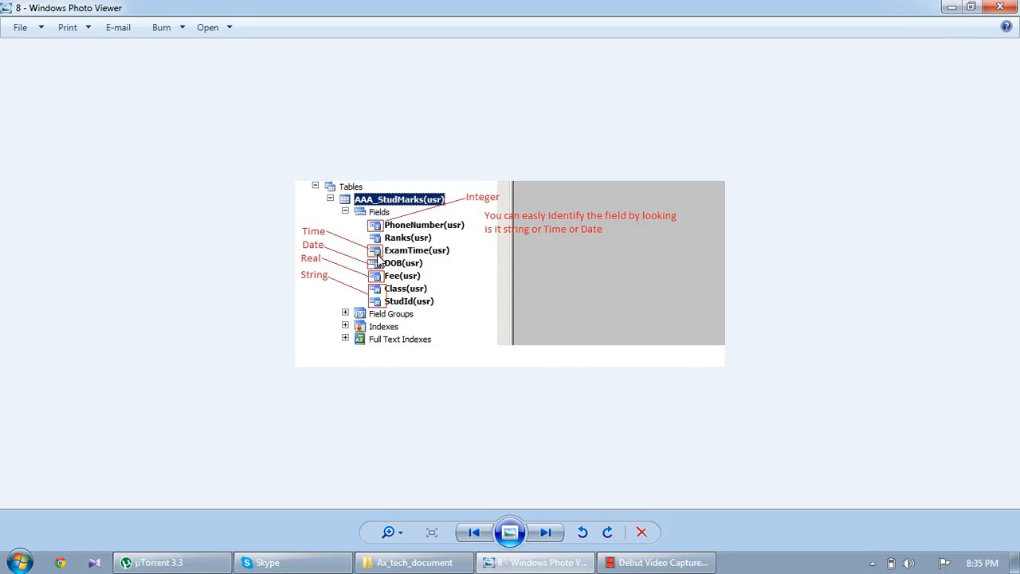
mouse_move(380, 223)
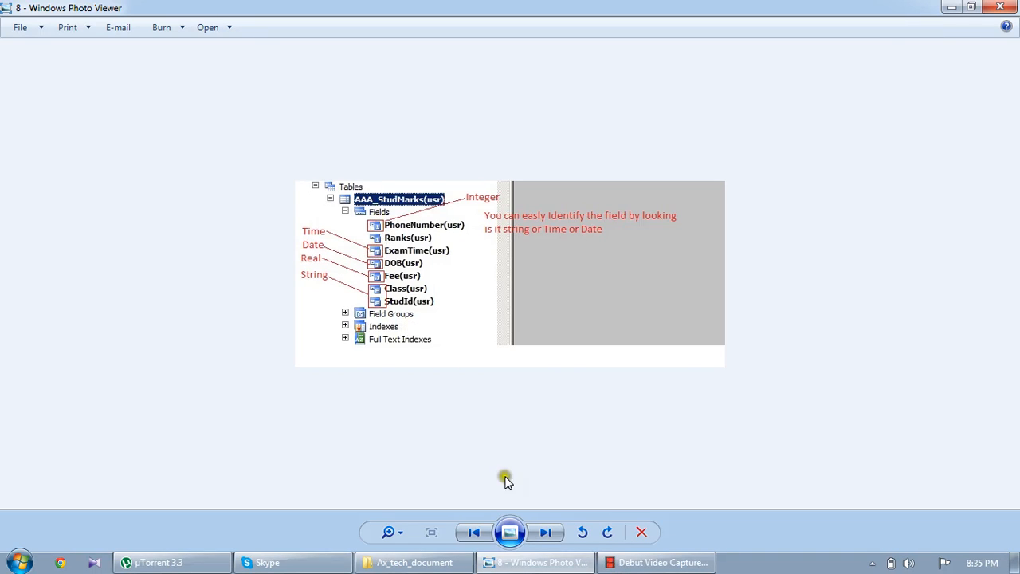
Step: Step through the opening-tables and object-layers screenshots to image 11 on opening Projects
left_click(545, 533)
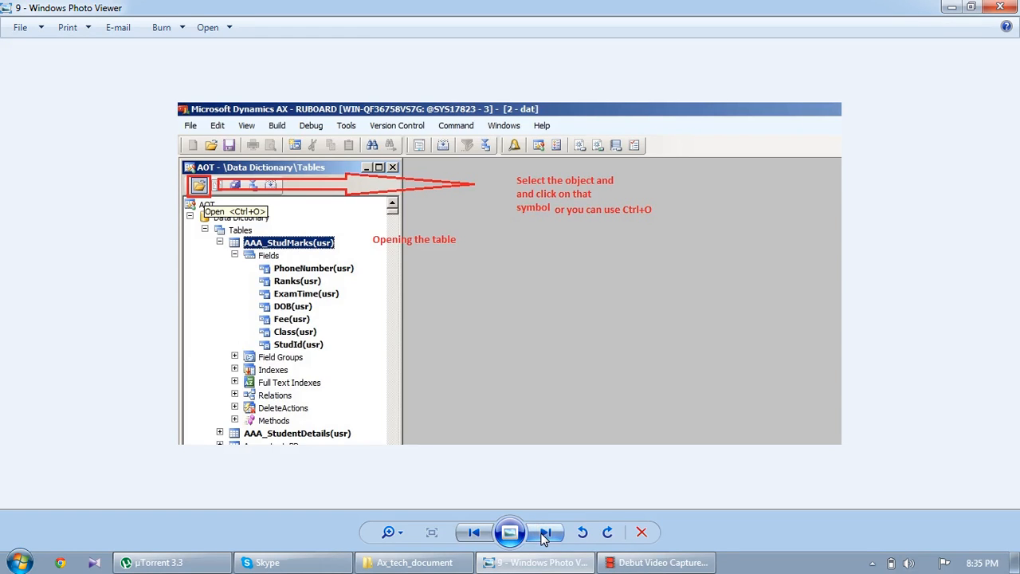
mouse_move(293, 253)
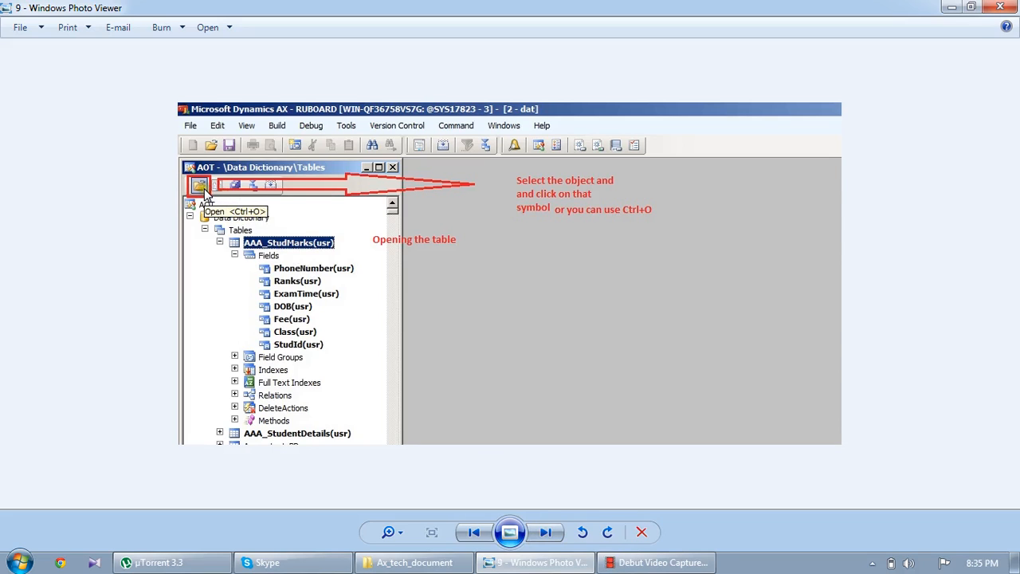
mouse_move(332, 319)
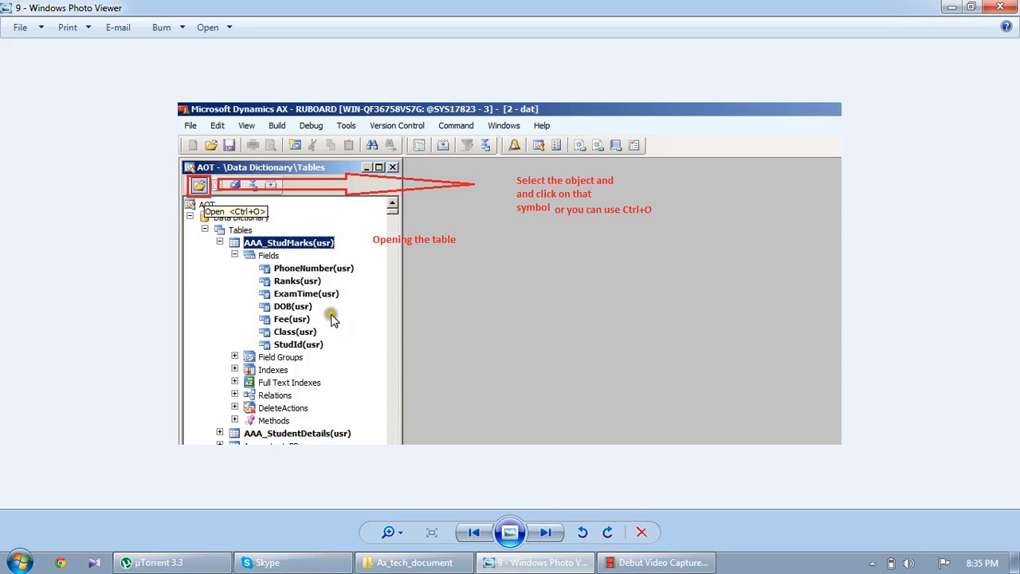
mouse_move(500, 504)
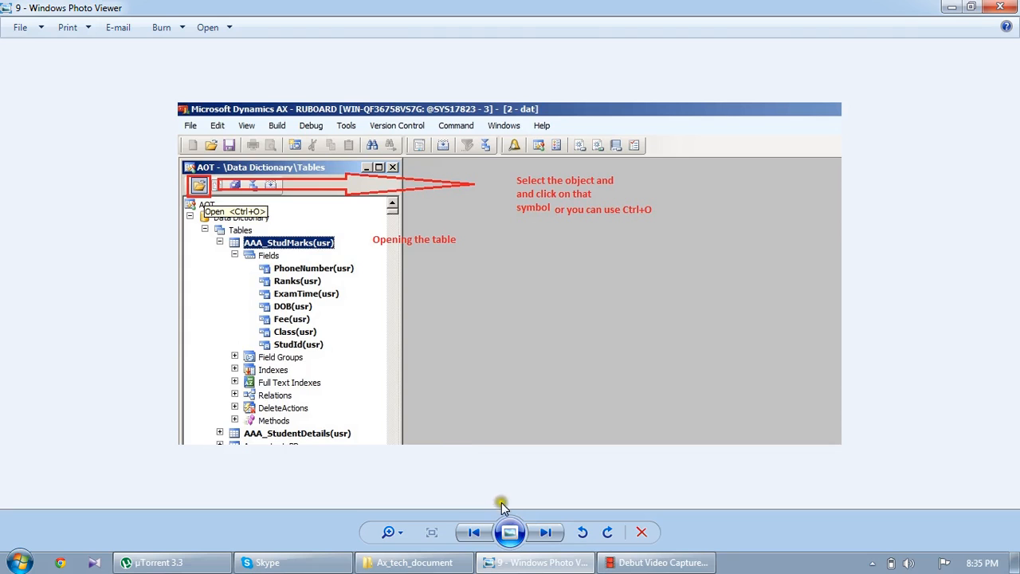
left_click(545, 533)
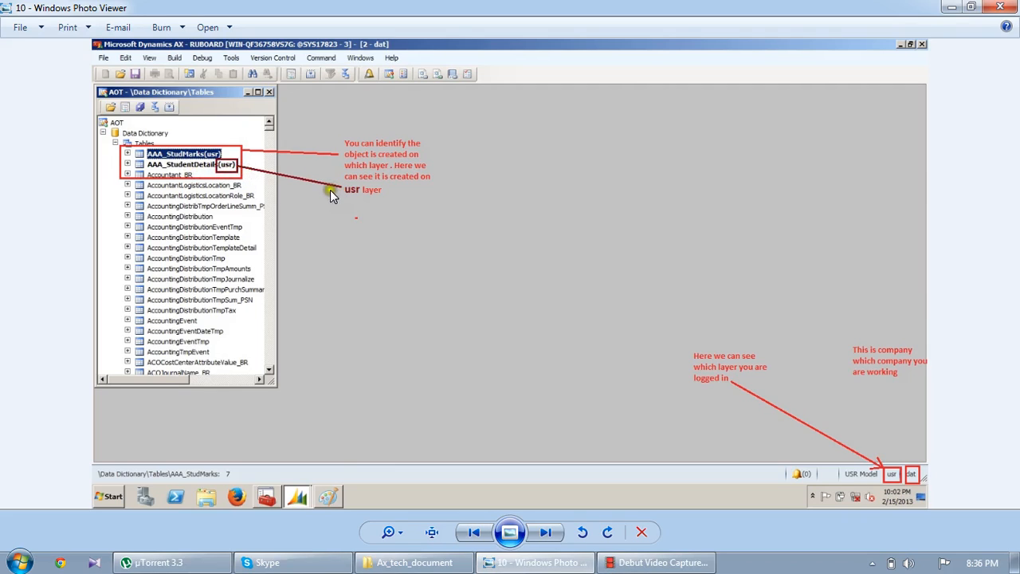
mouse_move(284, 177)
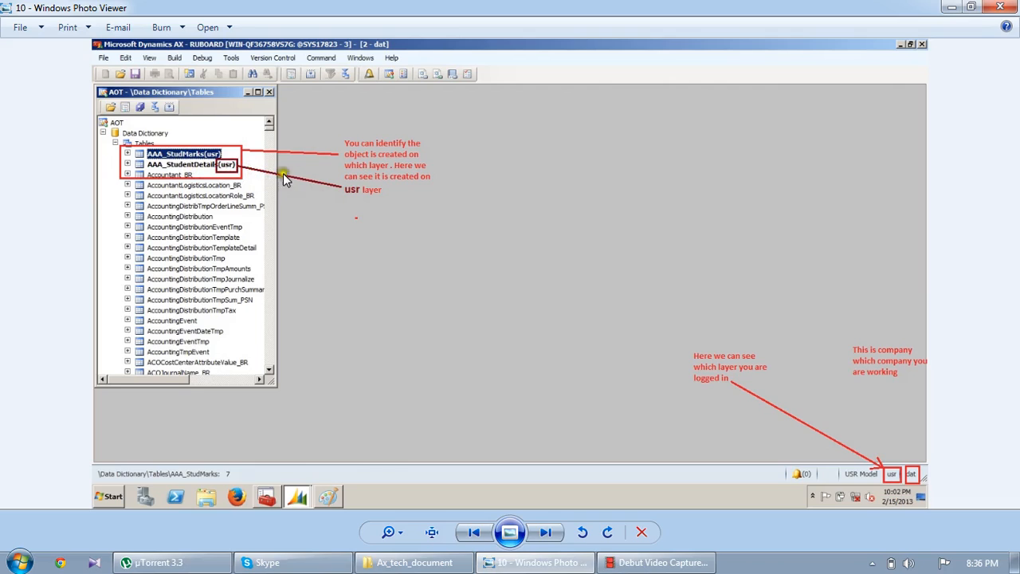
mouse_move(727, 406)
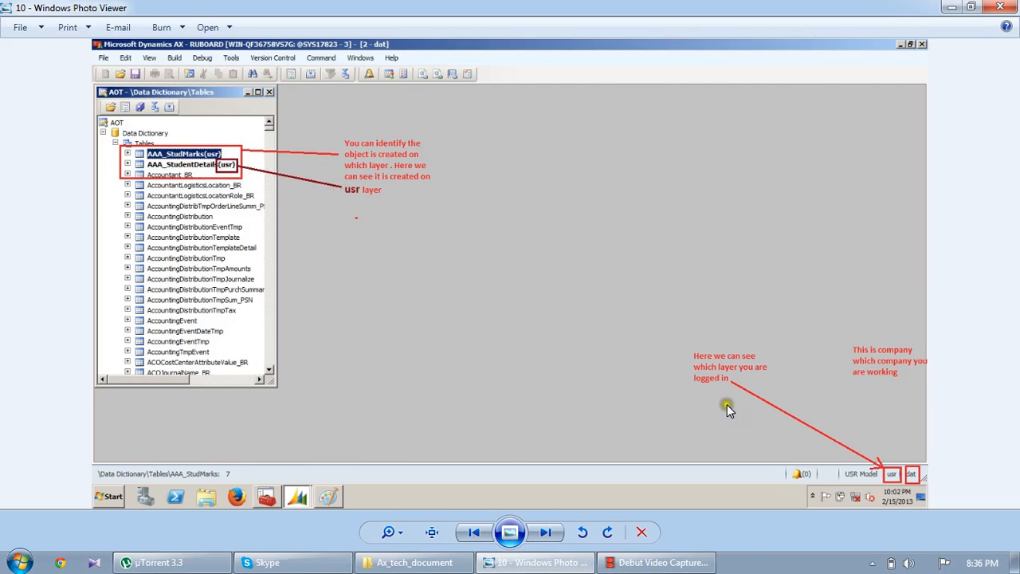
mouse_move(916, 478)
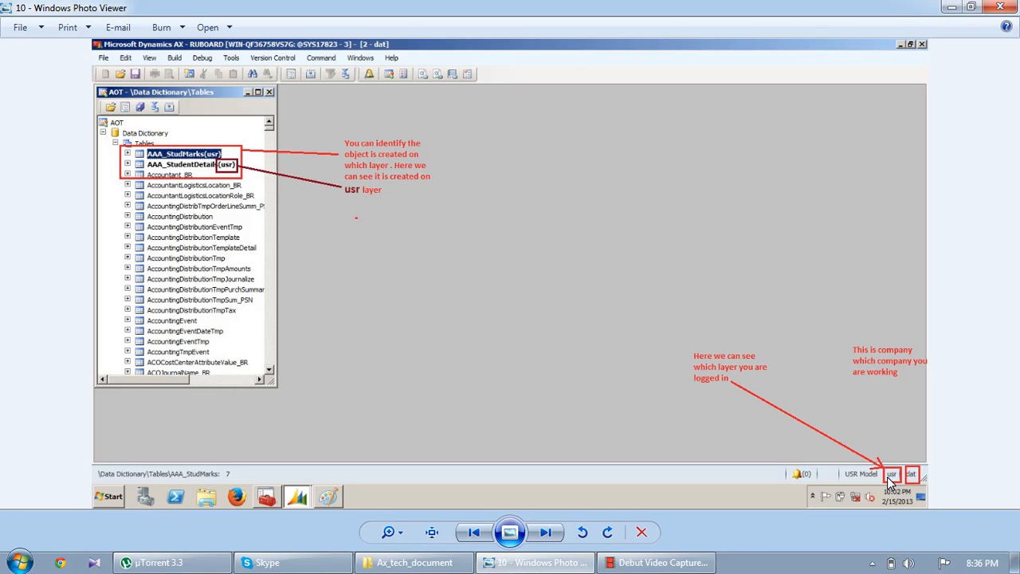
mouse_move(804, 440)
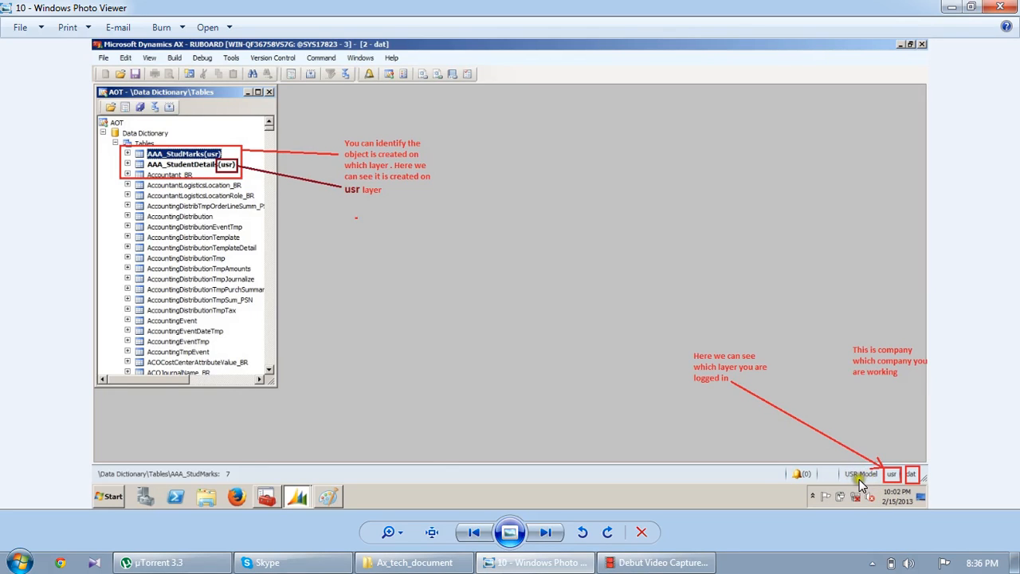
mouse_move(883, 485)
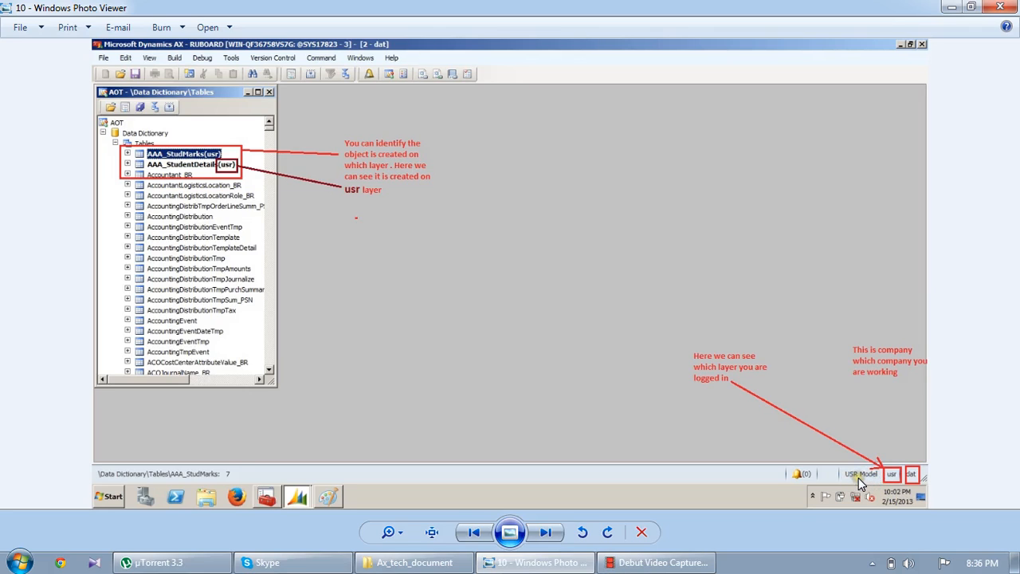
mouse_move(561, 507)
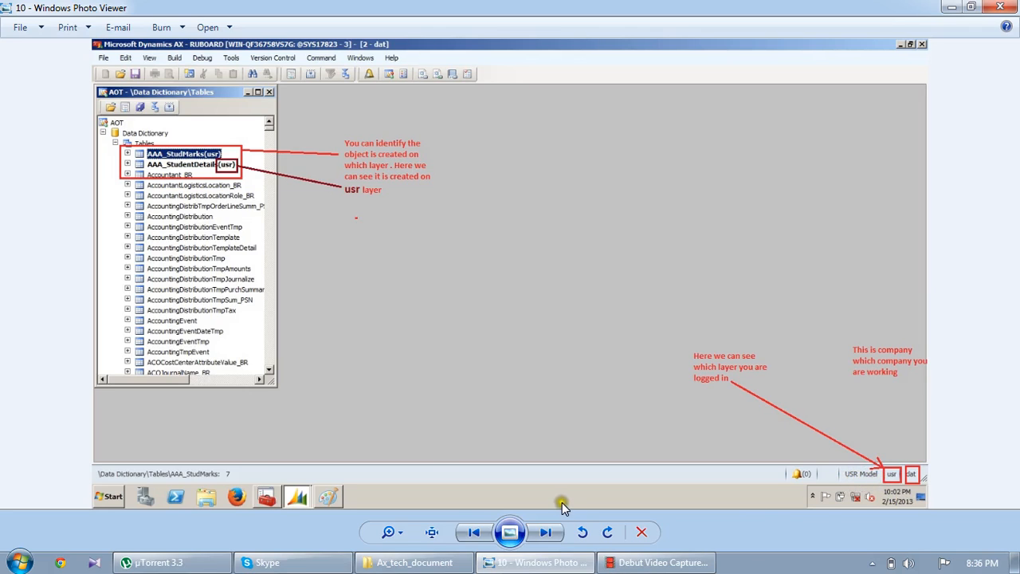
left_click(545, 532)
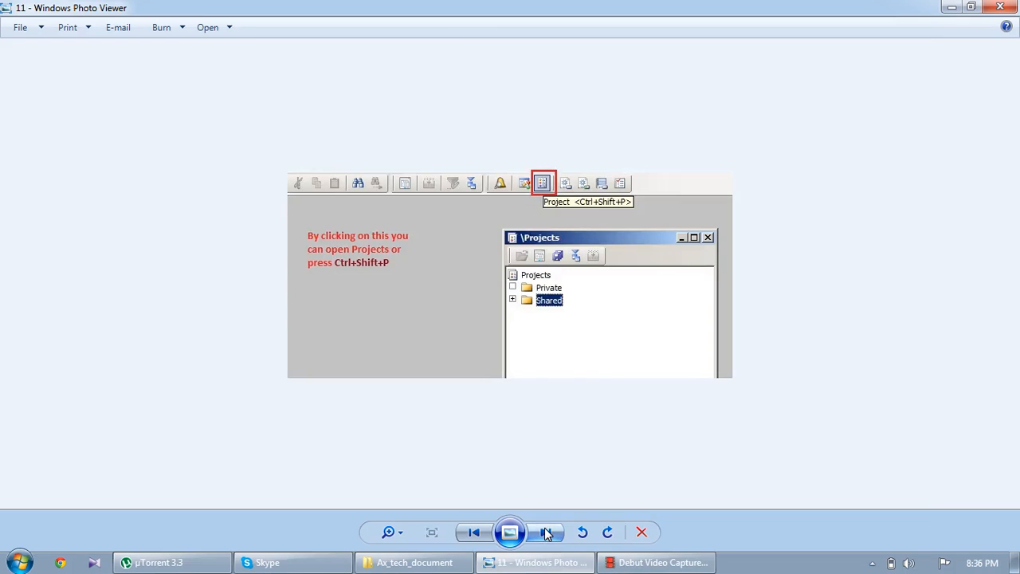
mouse_move(568, 319)
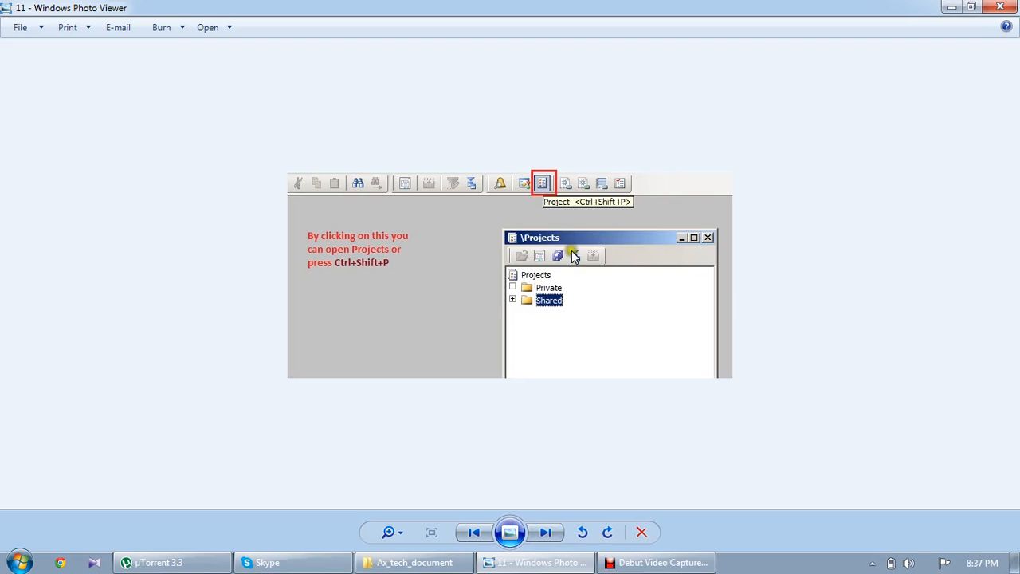
mouse_move(528, 190)
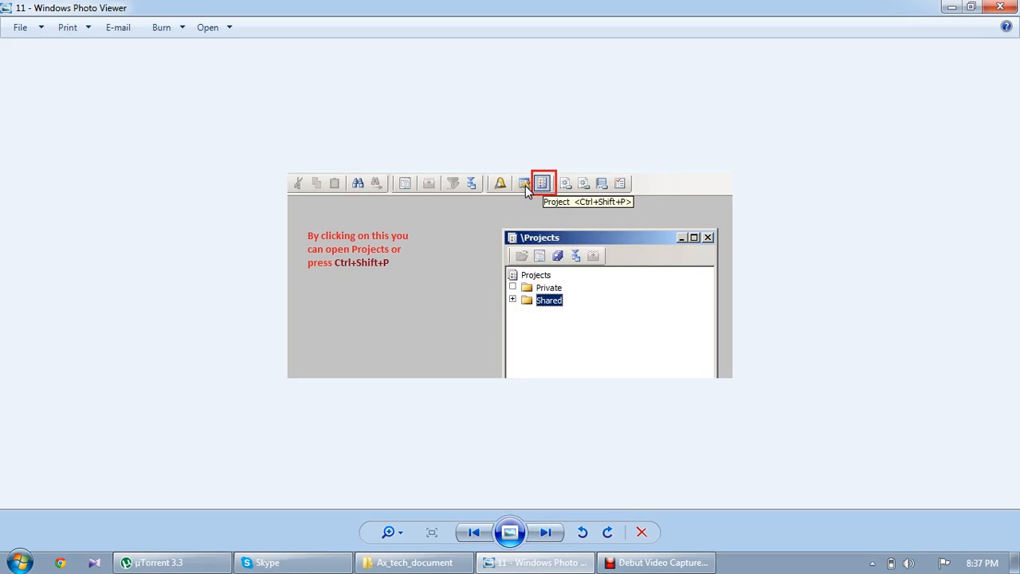
mouse_move(544, 188)
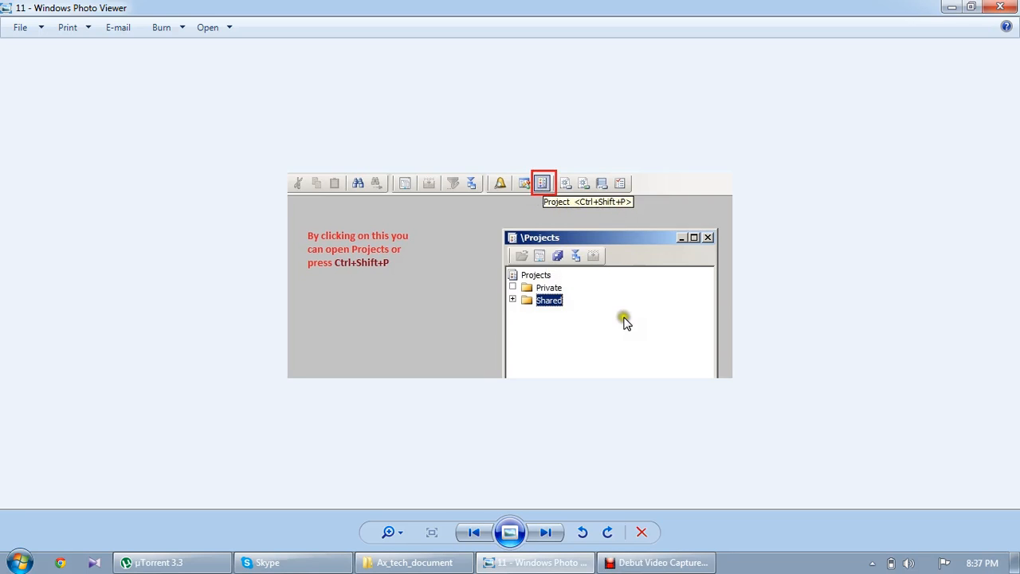
Step: Advance to image 12 showing the Private projects node's New Project menu
right_click(399, 215)
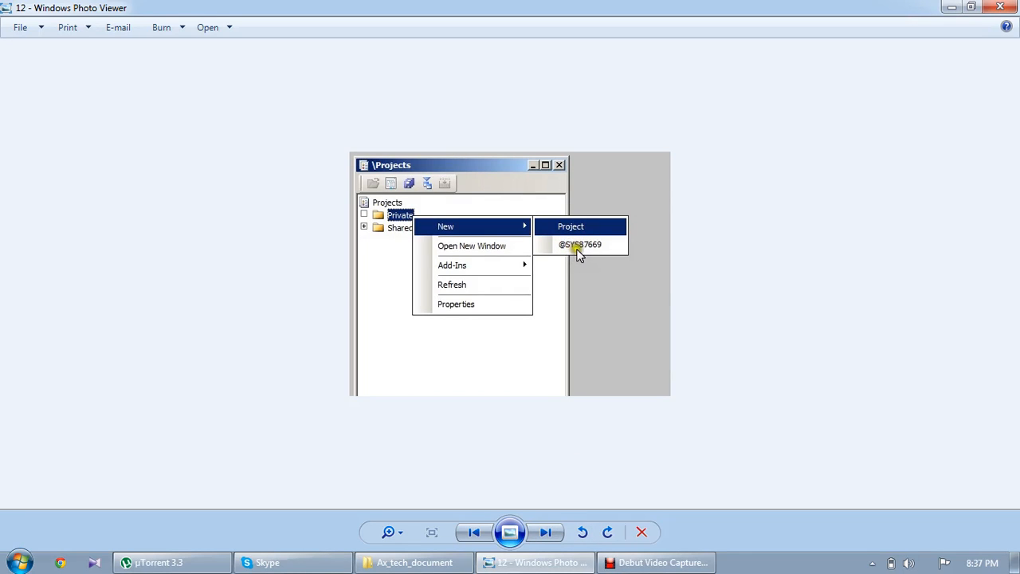
mouse_move(603, 255)
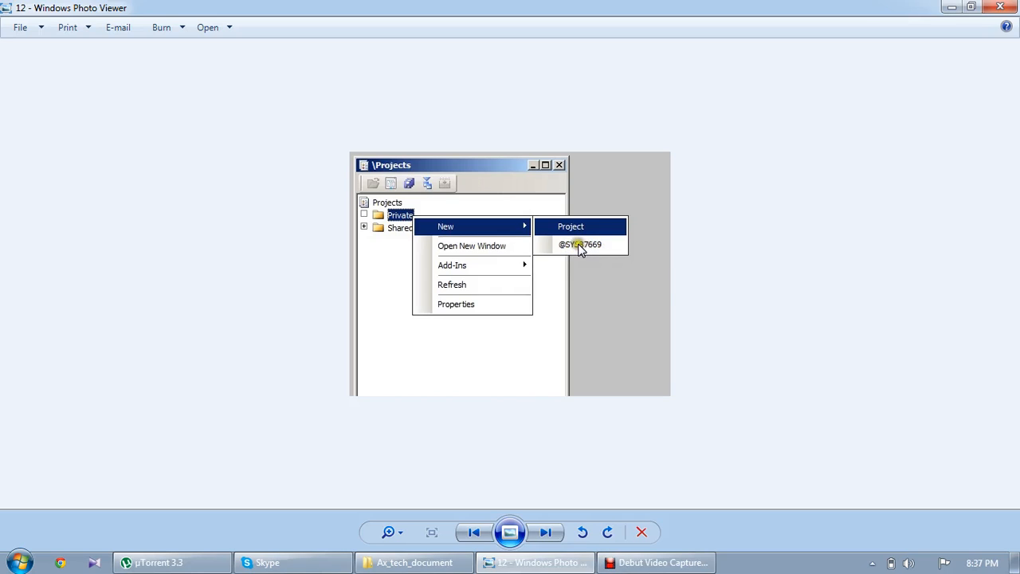
mouse_move(587, 255)
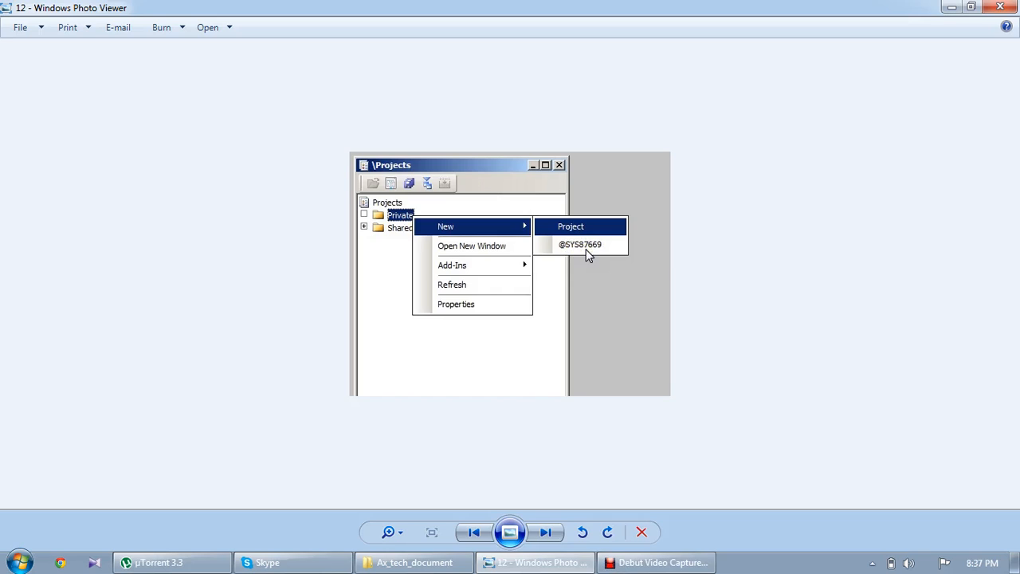
mouse_move(465, 226)
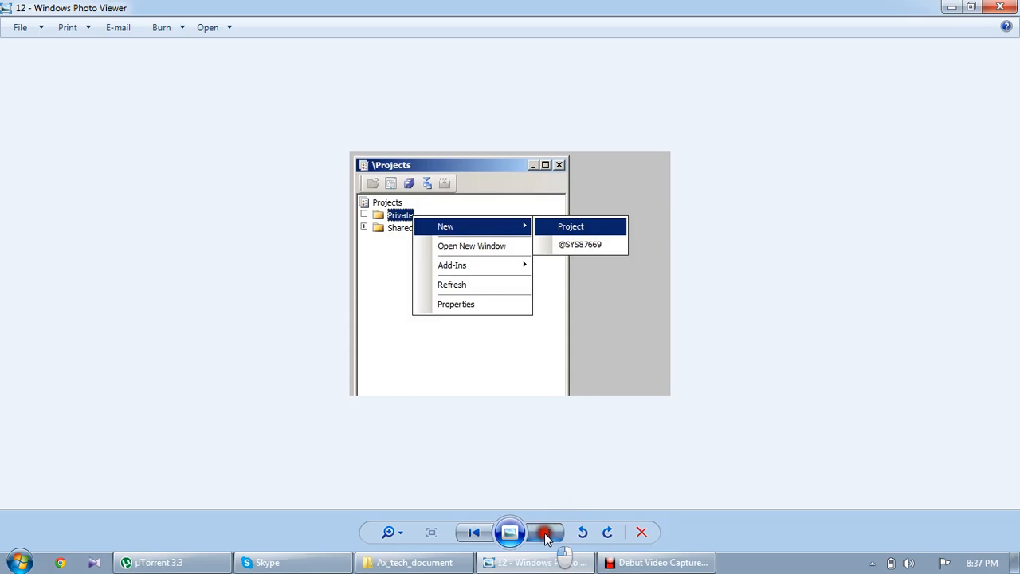
Step: Step through the project menu screenshot to image 15 with the AAA_ASoft(usr) properties
left_click(571, 226)
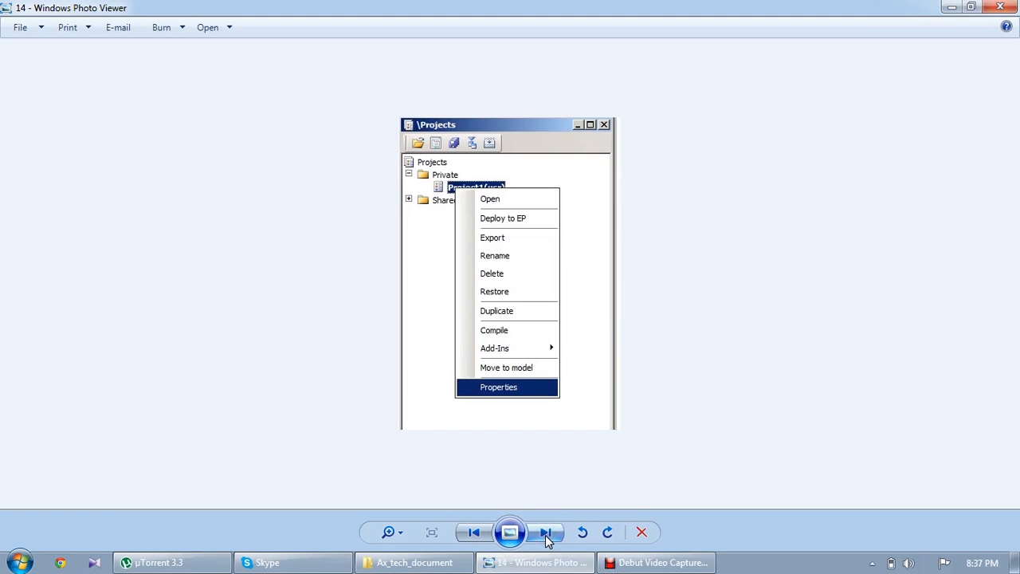
mouse_move(510, 389)
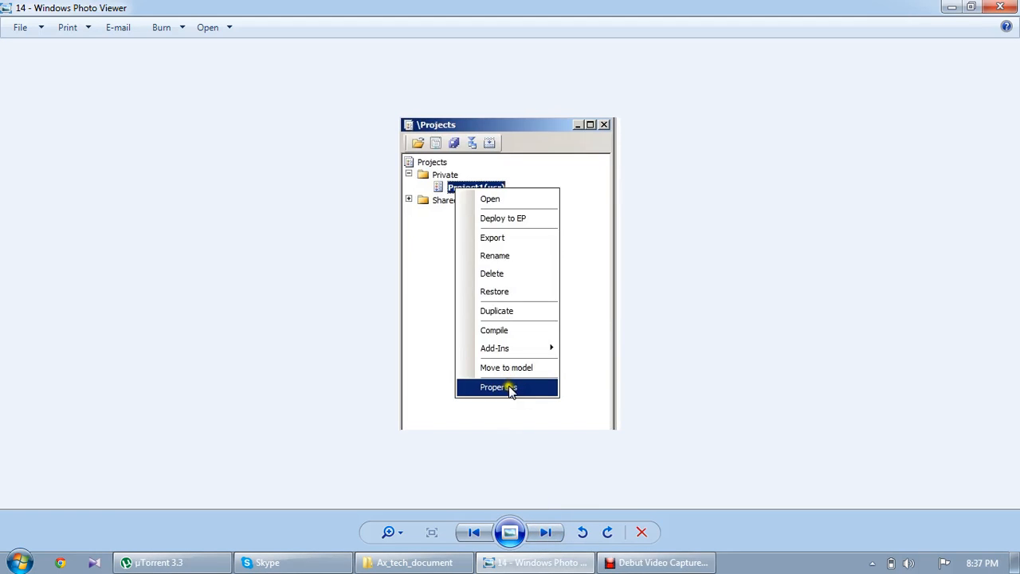
mouse_move(539, 532)
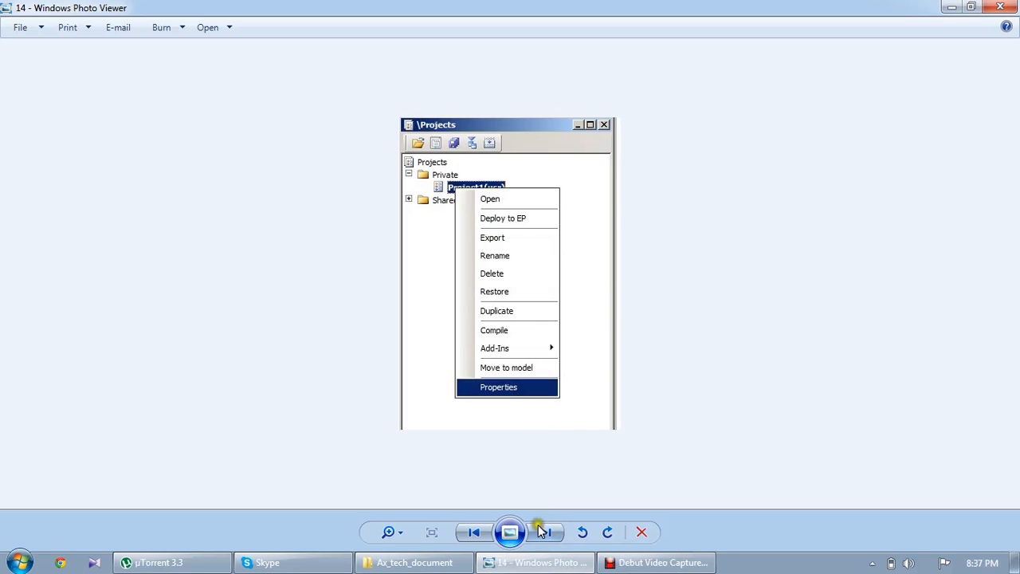
left_click(497, 388)
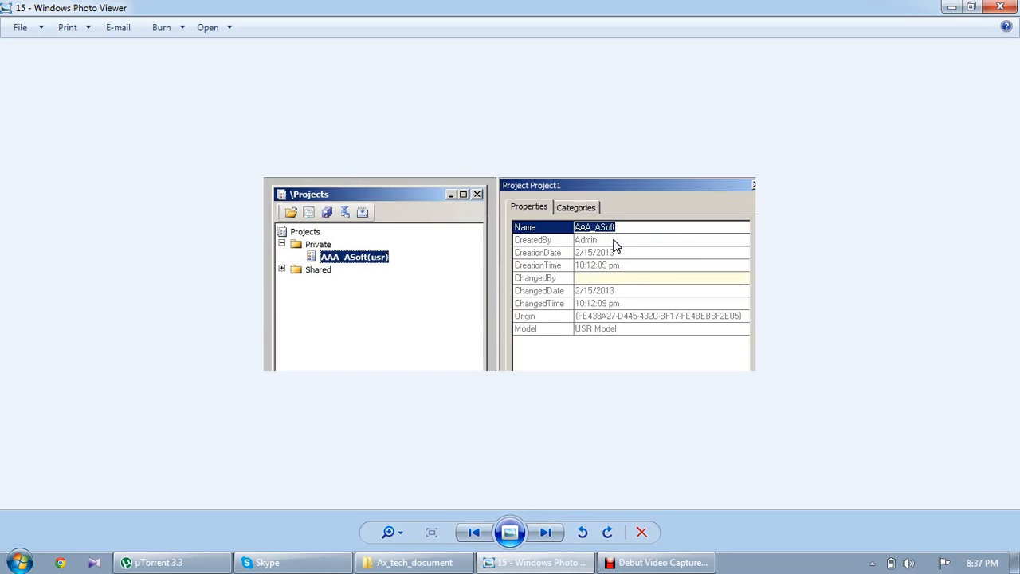
Step: Step through the adding-tables screenshots to image 18 with AAA_ASoft under Private and AAA_Ameerpet under Shared
left_click(546, 533)
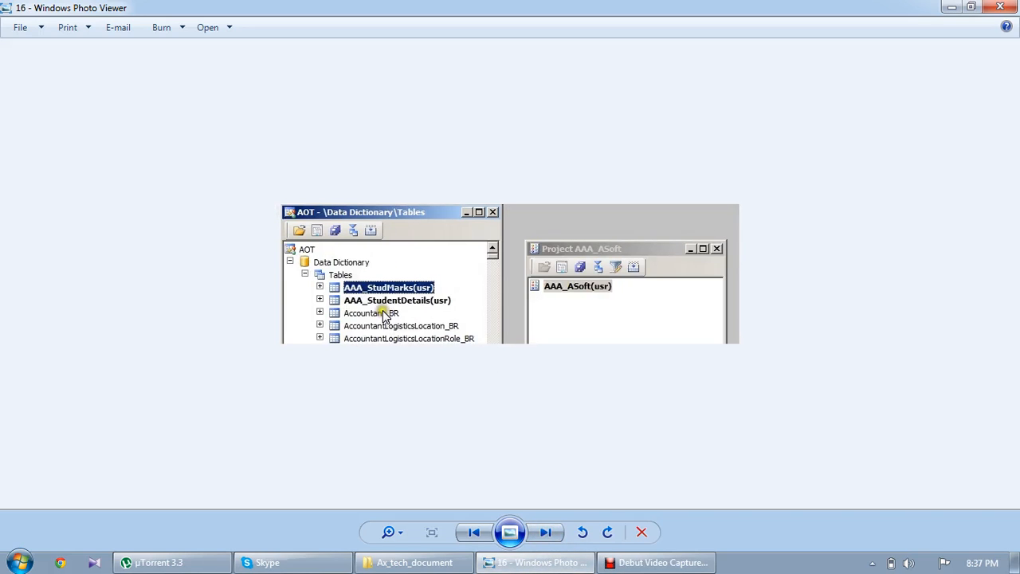
mouse_move(342, 299)
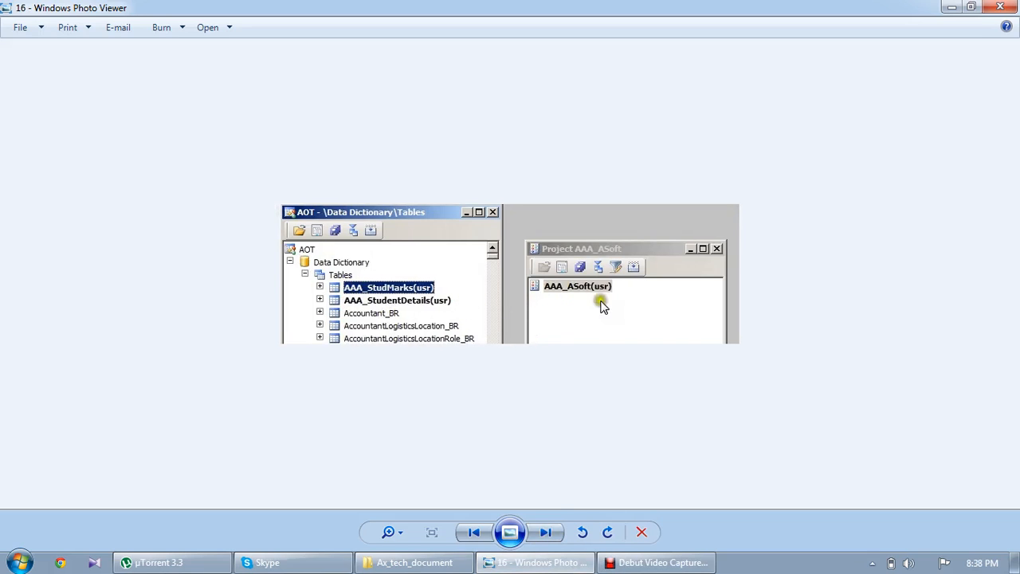
left_click(545, 533)
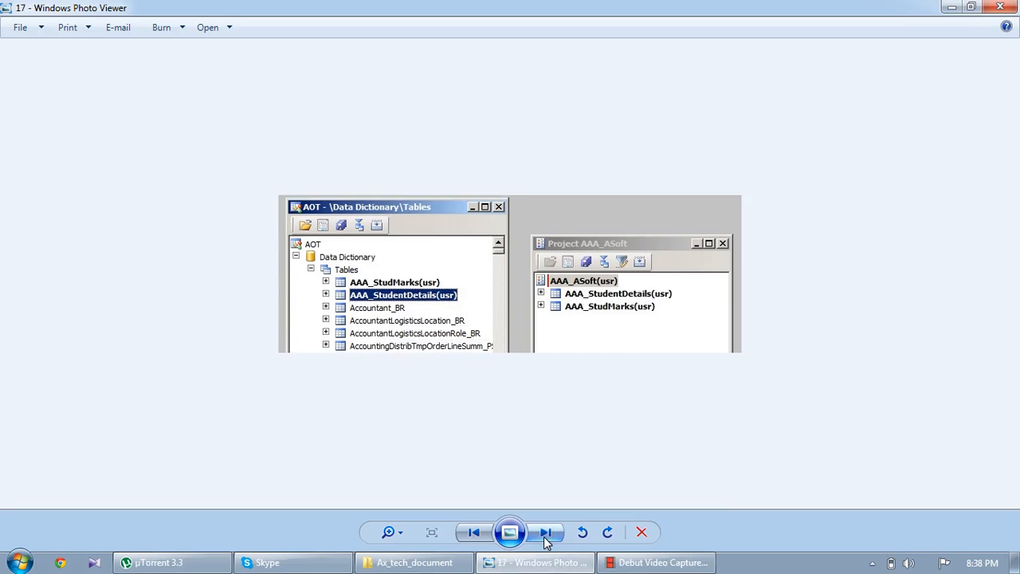
mouse_move(509, 311)
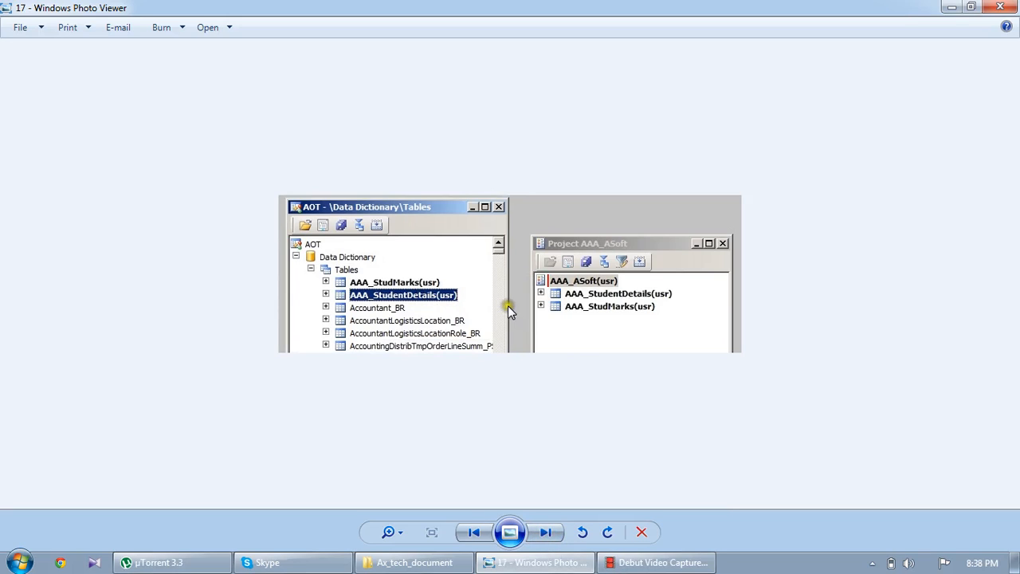
mouse_move(551, 289)
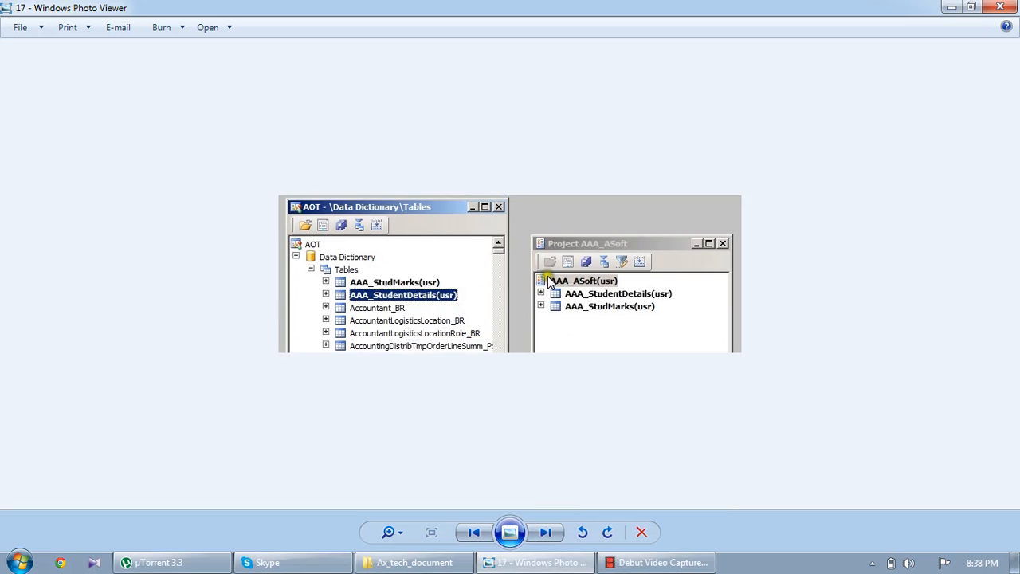
left_click(545, 533)
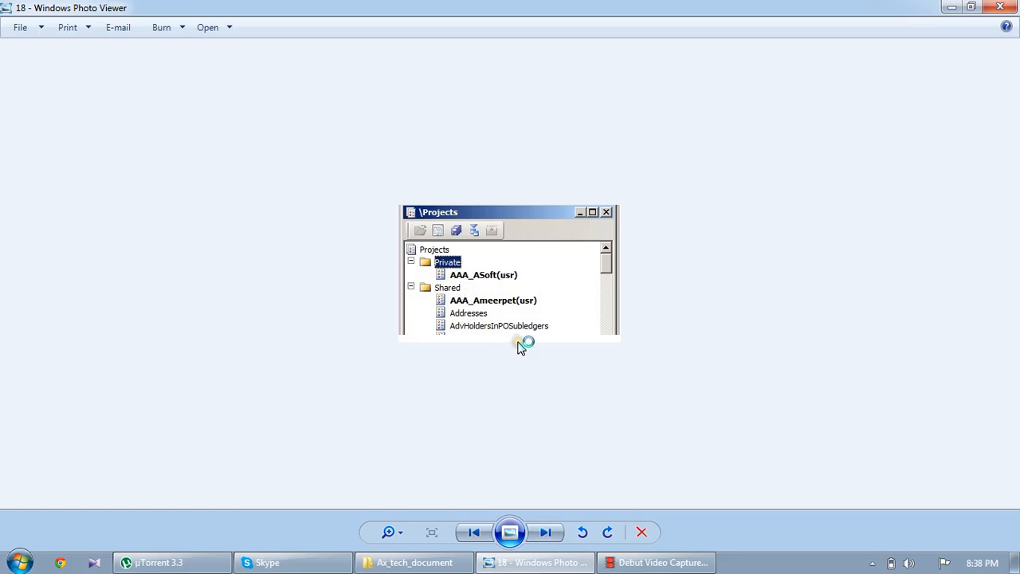
mouse_move(553, 513)
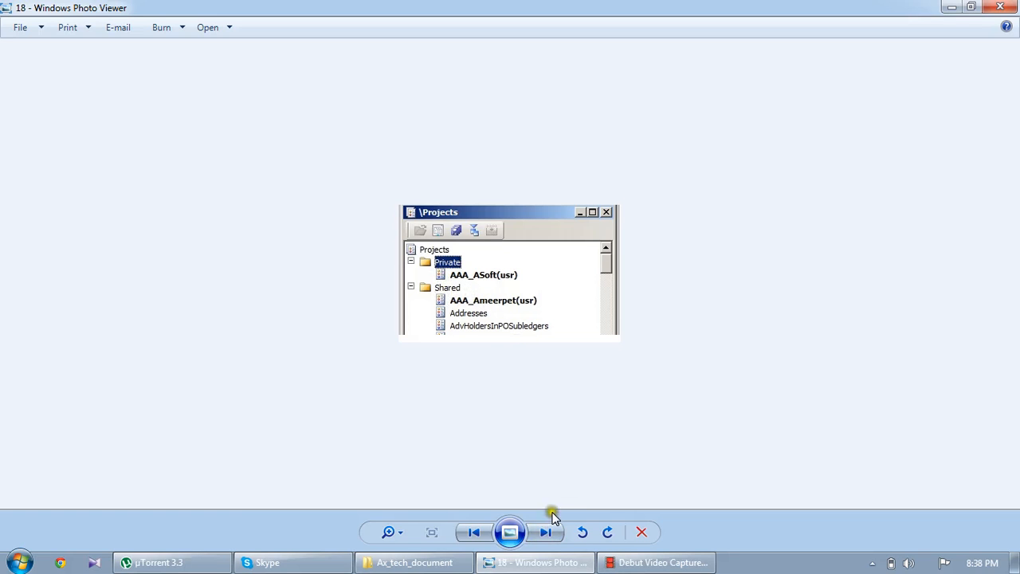
Step: Step through the shared-projects screenshots to image 21 showing StudId's Mandatory property set to Yes
left_click(547, 533)
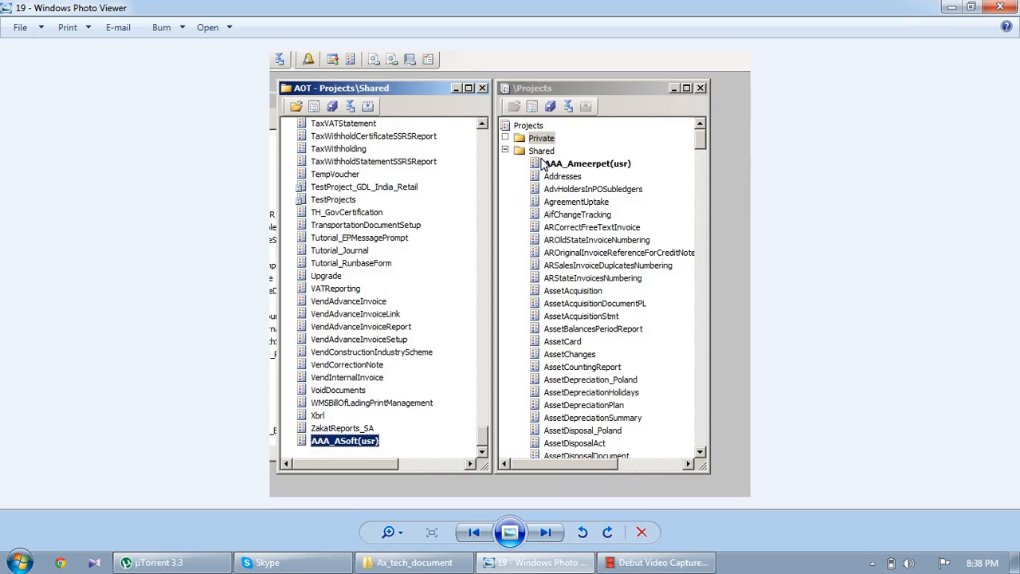
mouse_move(359, 159)
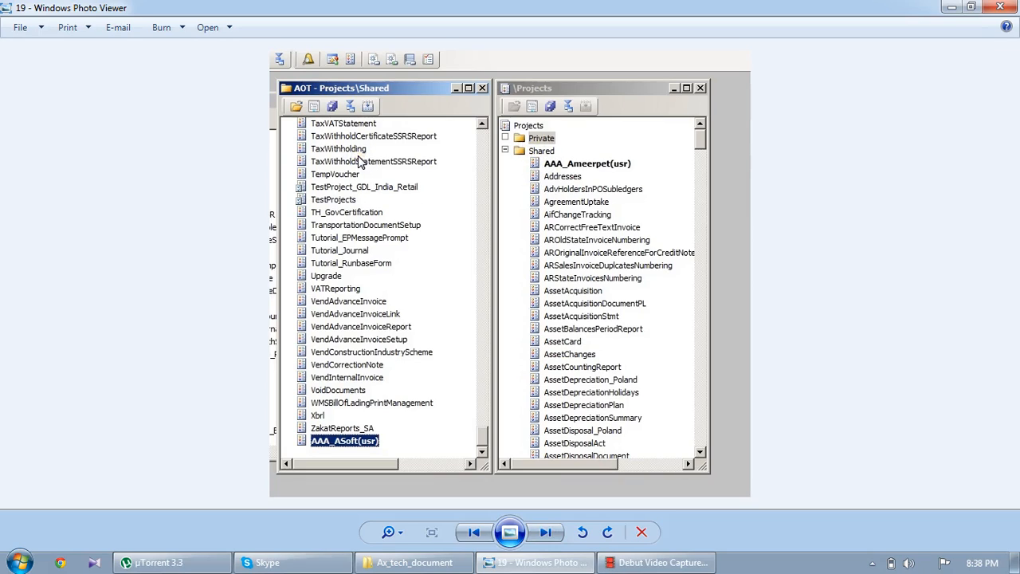
mouse_move(386, 102)
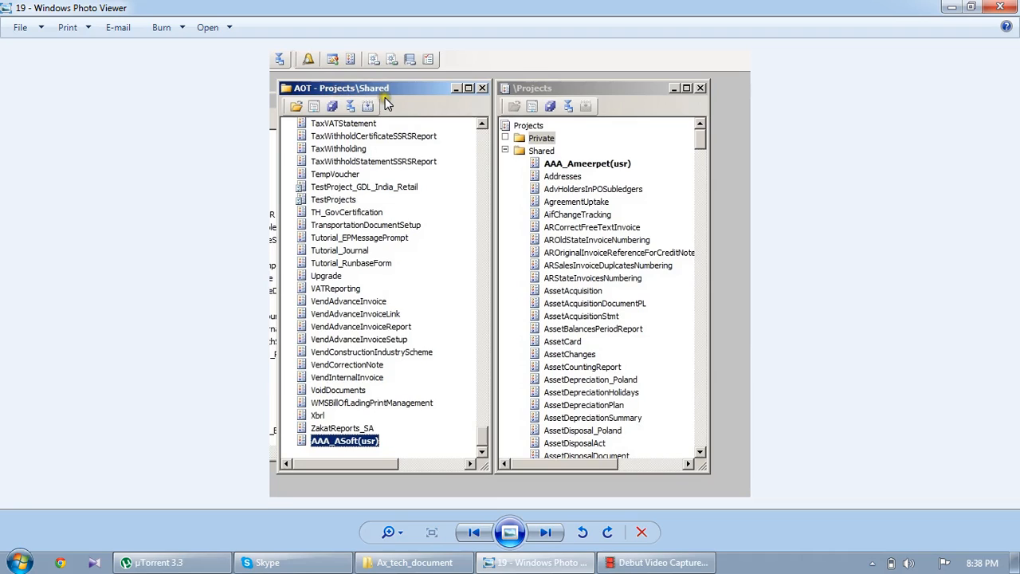
mouse_move(325, 453)
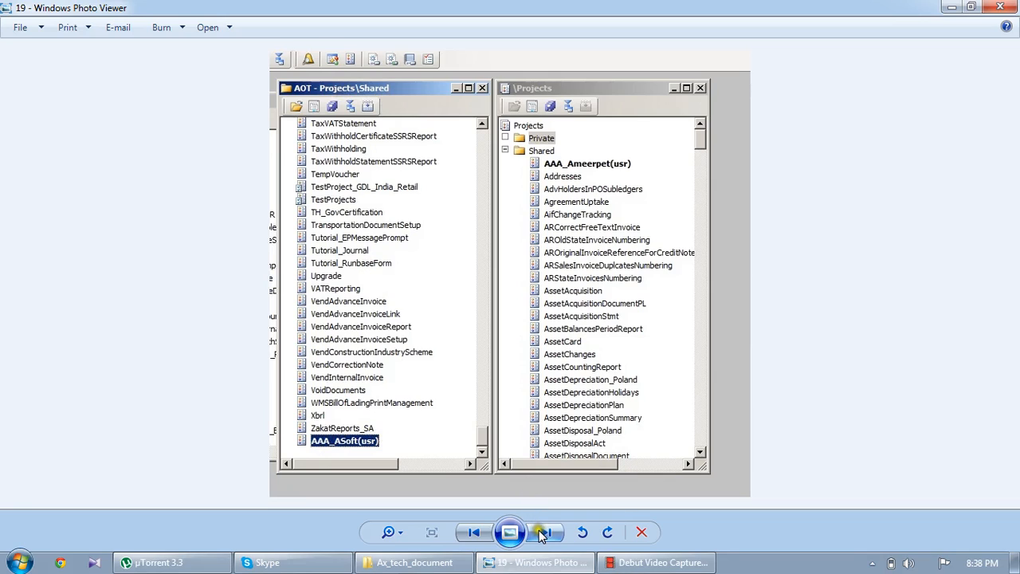
mouse_move(543, 533)
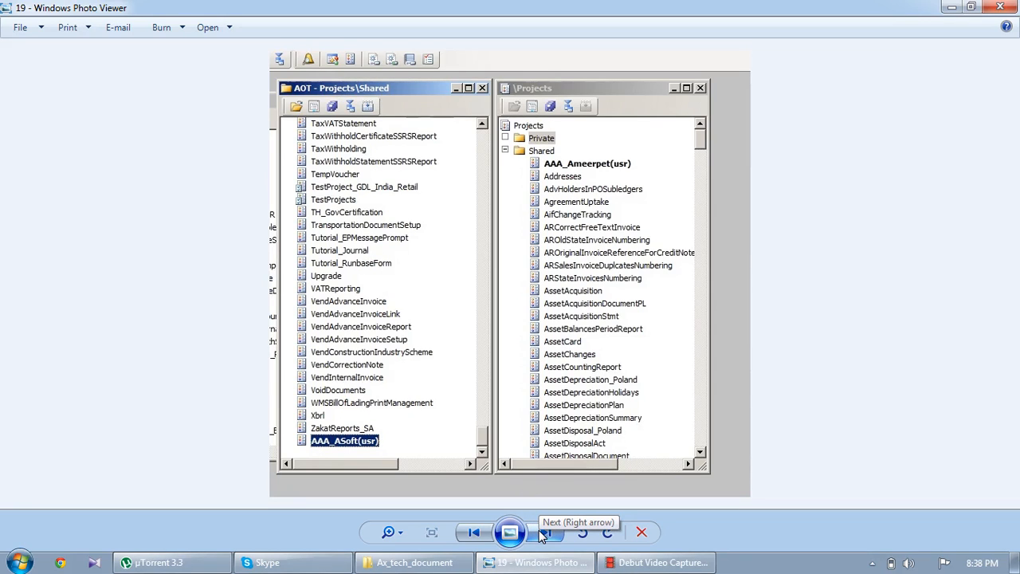
left_click(545, 532)
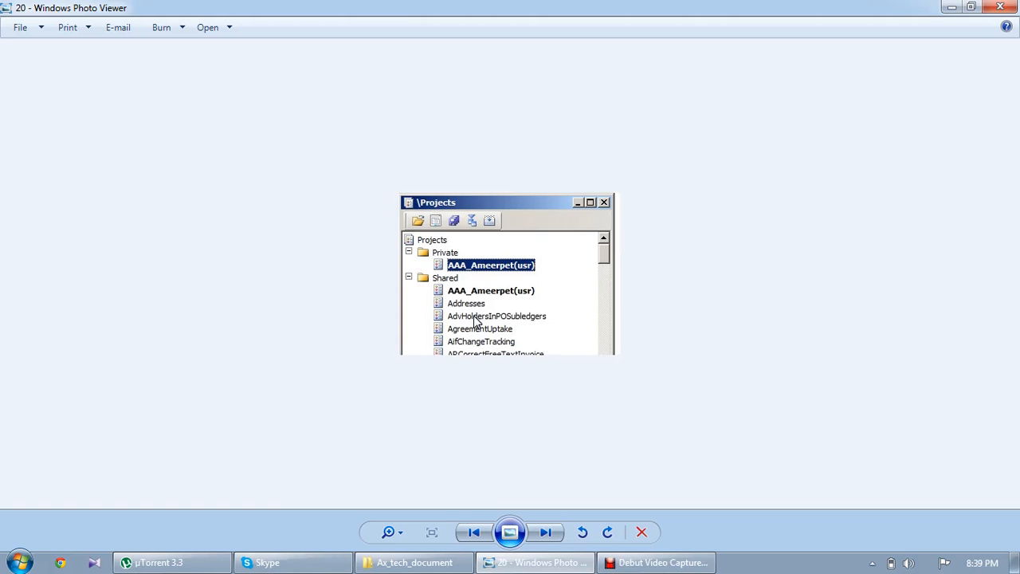
left_click(545, 533)
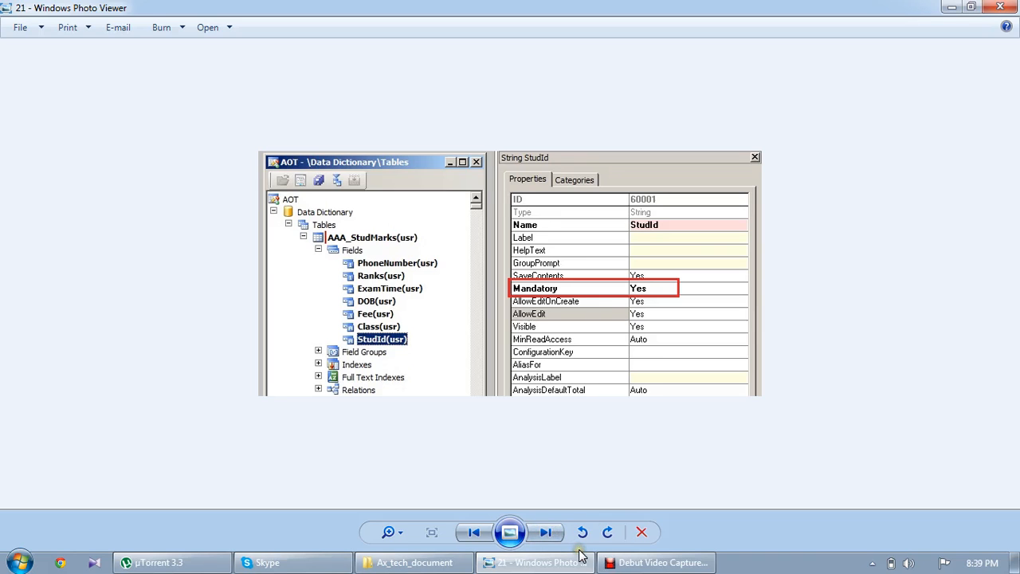
Step: Switch from the slideshow to the Debut Video Capture window
left_click(655, 561)
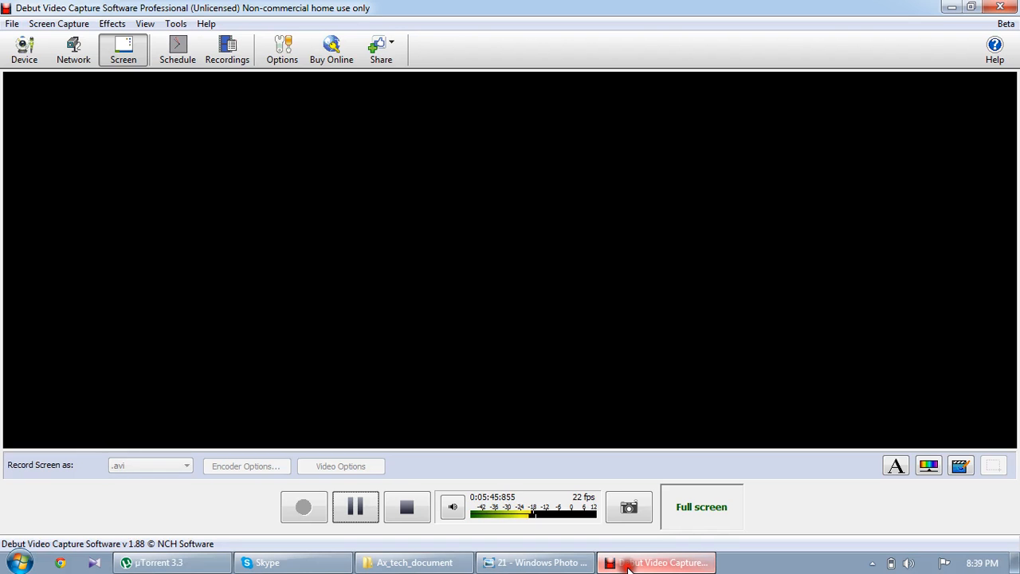